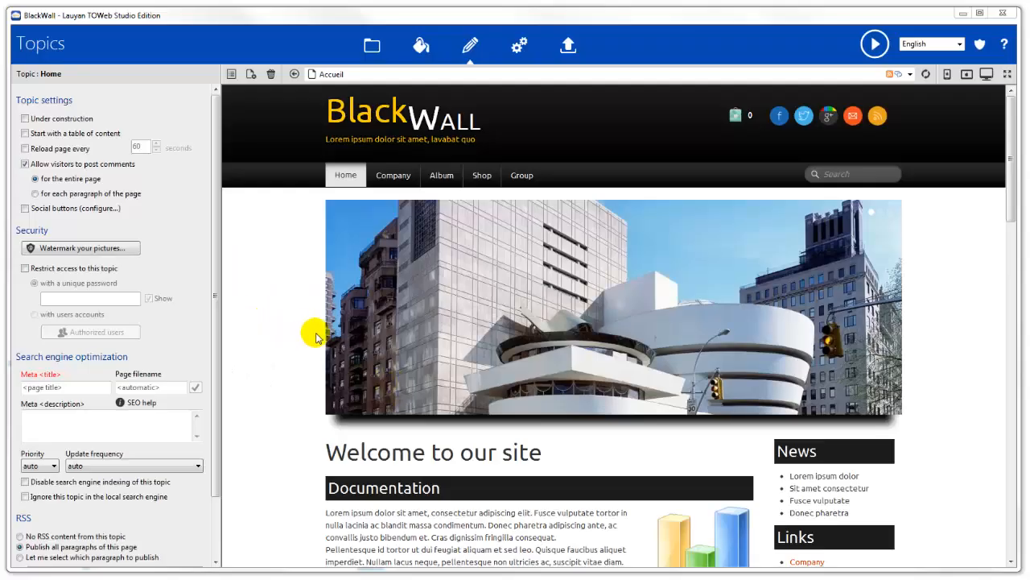
mouse_move(947, 292)
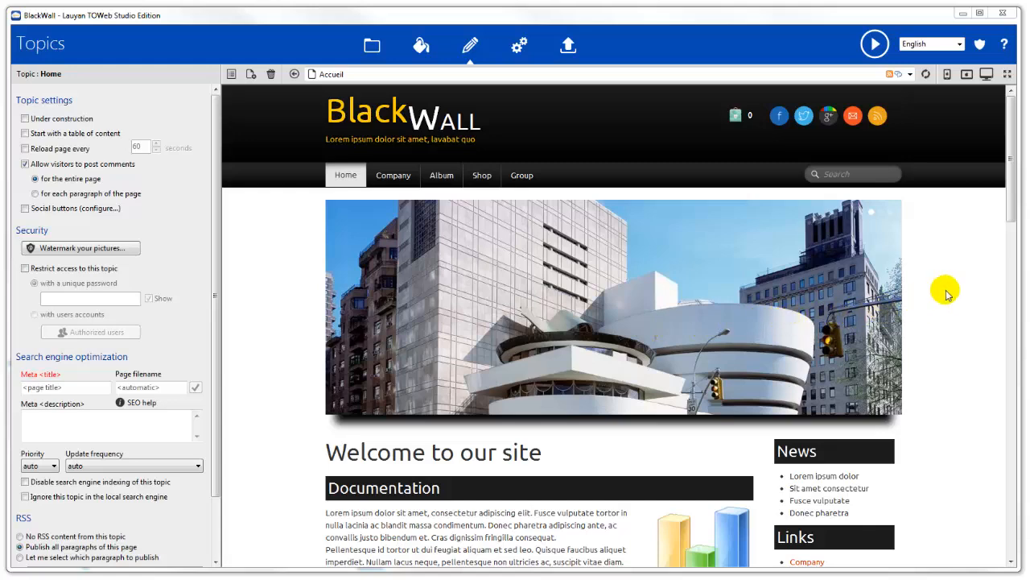
Scroll the home page preview down to the Documentation paragraph
scroll(down, 3)
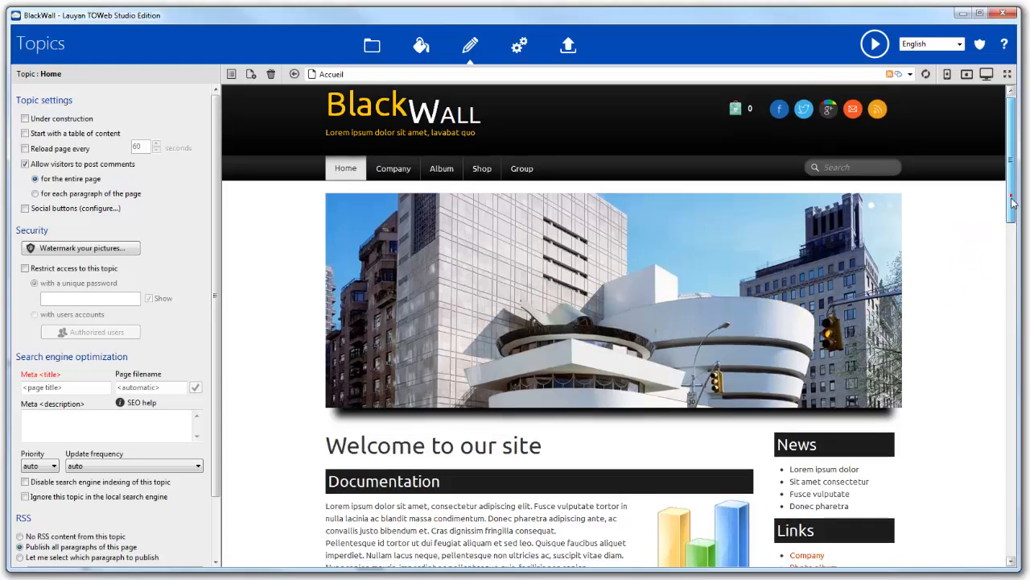
scroll(down, 3)
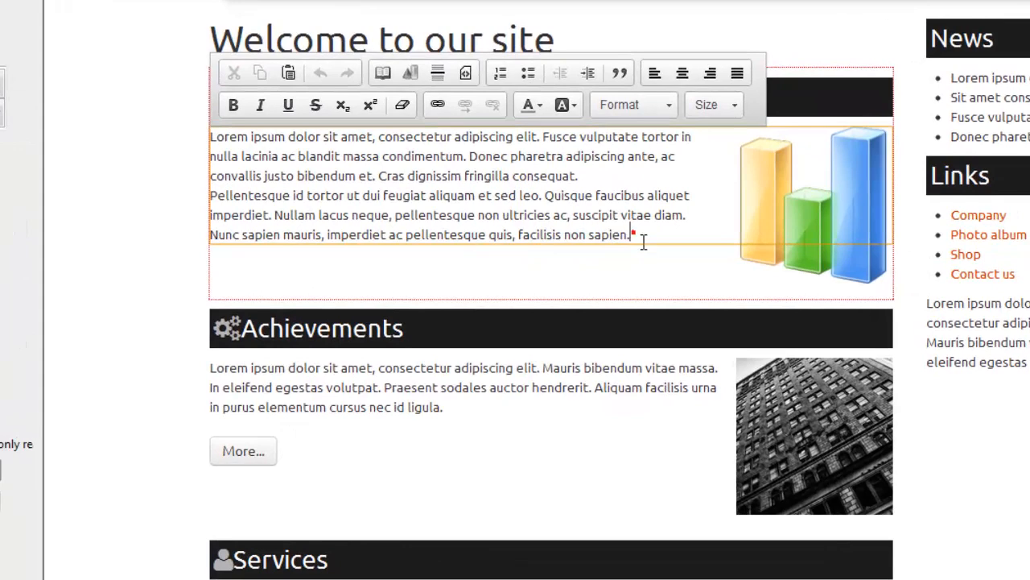
Start a 'file to download' link in the paragraph and choose Tech-Doc.pdf as its target
scroll(down, 3)
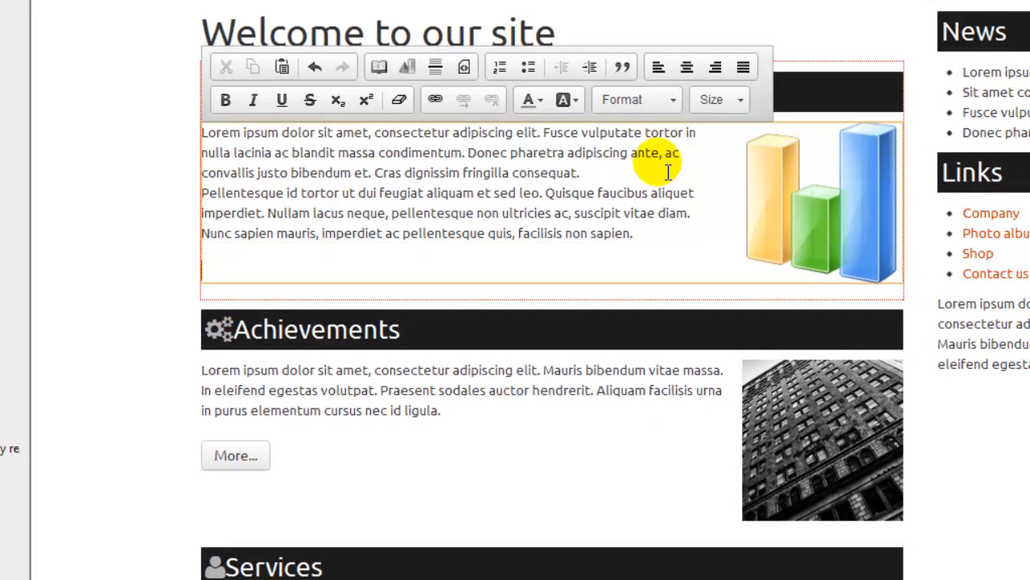
mouse_move(435, 100)
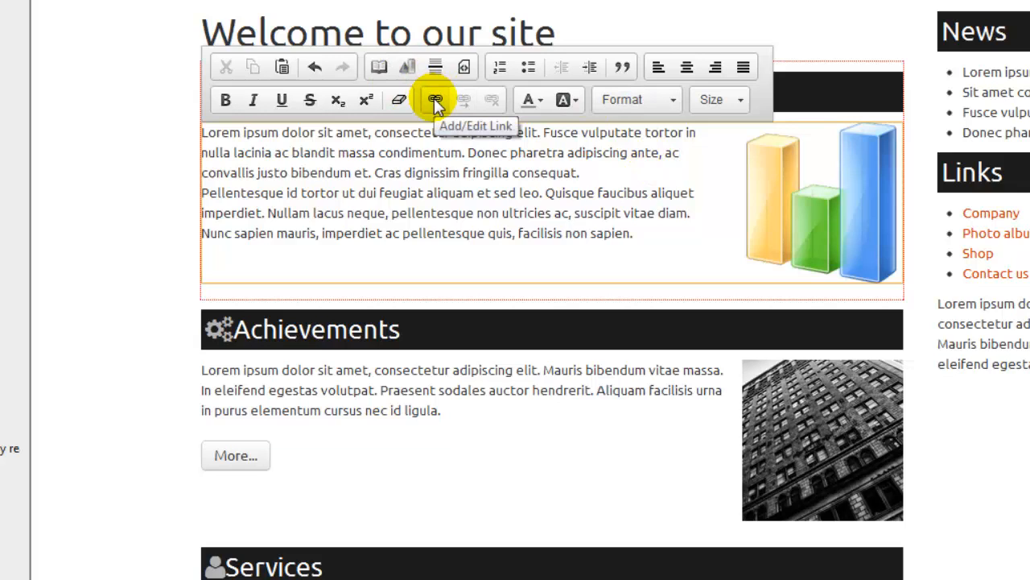
click(435, 100)
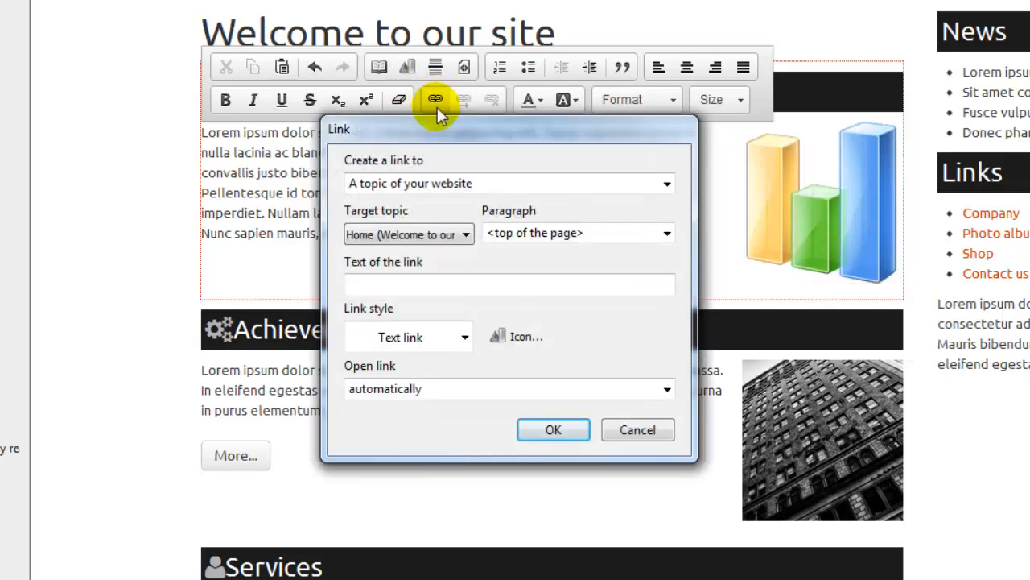
click(666, 183)
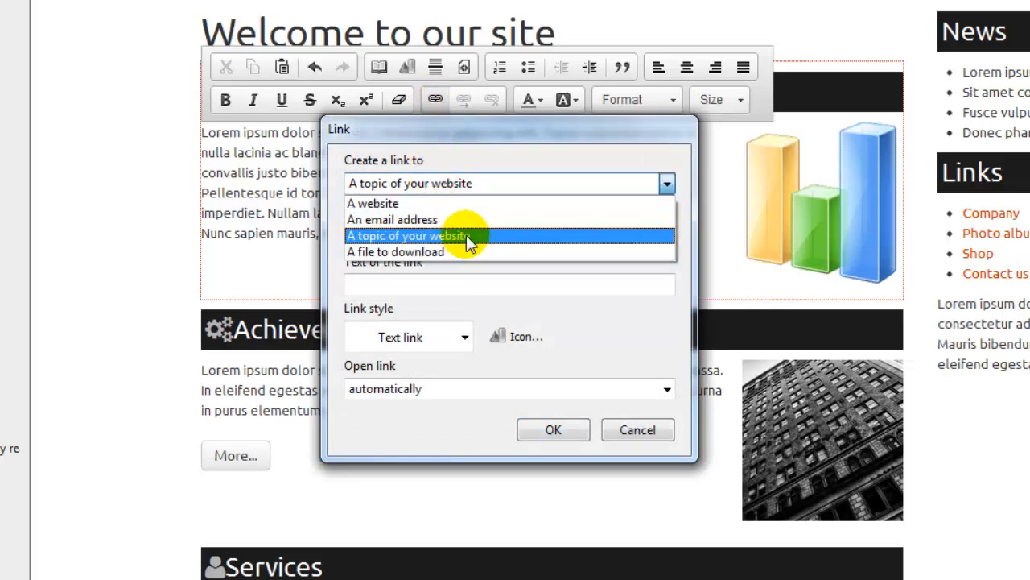
mouse_move(470, 251)
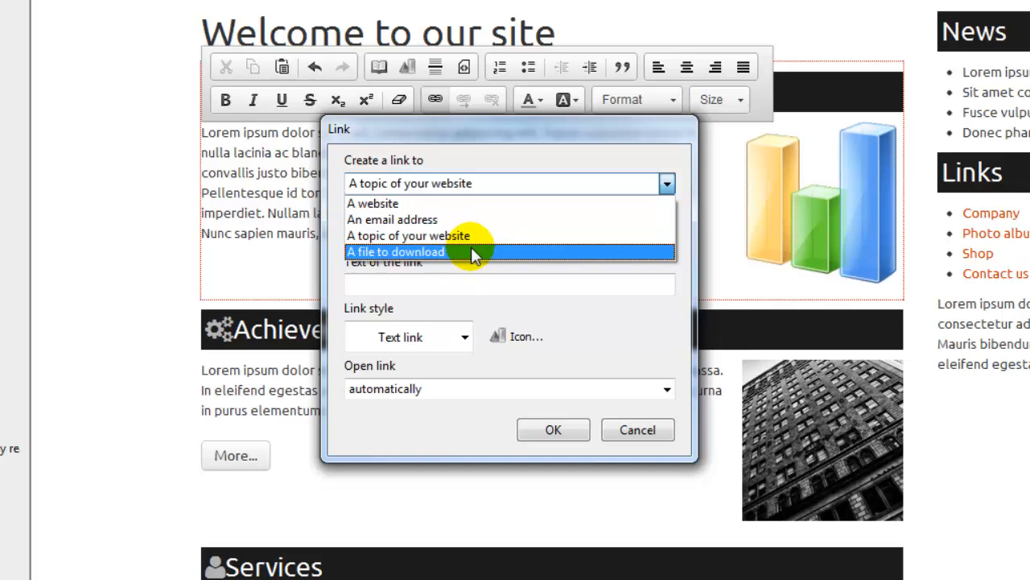
click(394, 252)
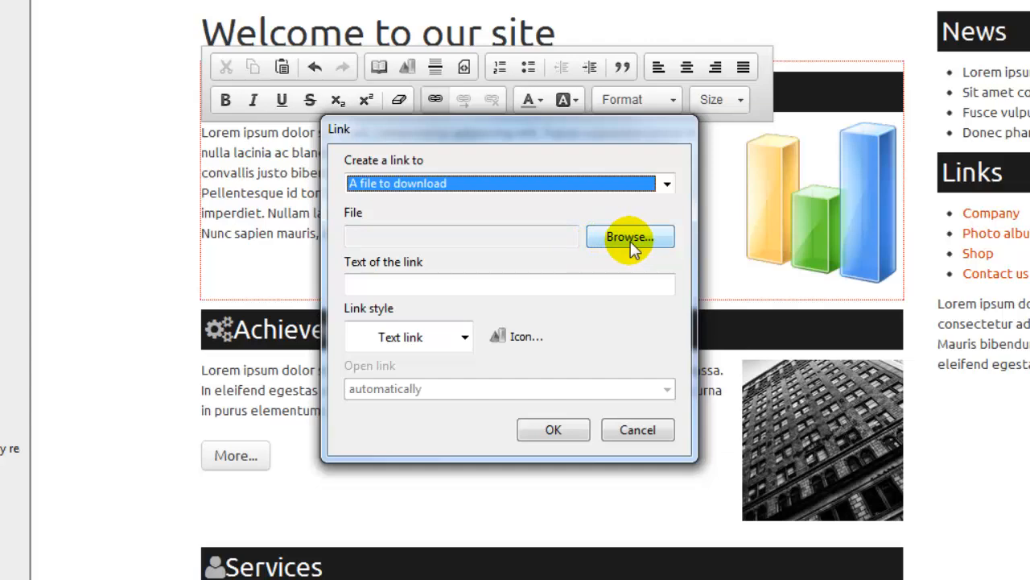
click(630, 237)
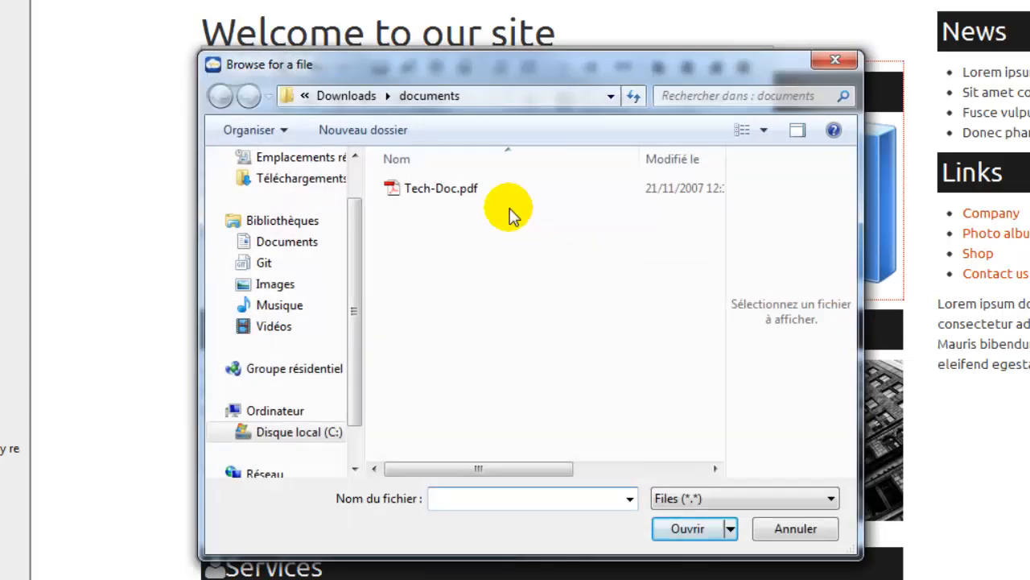
click(441, 186)
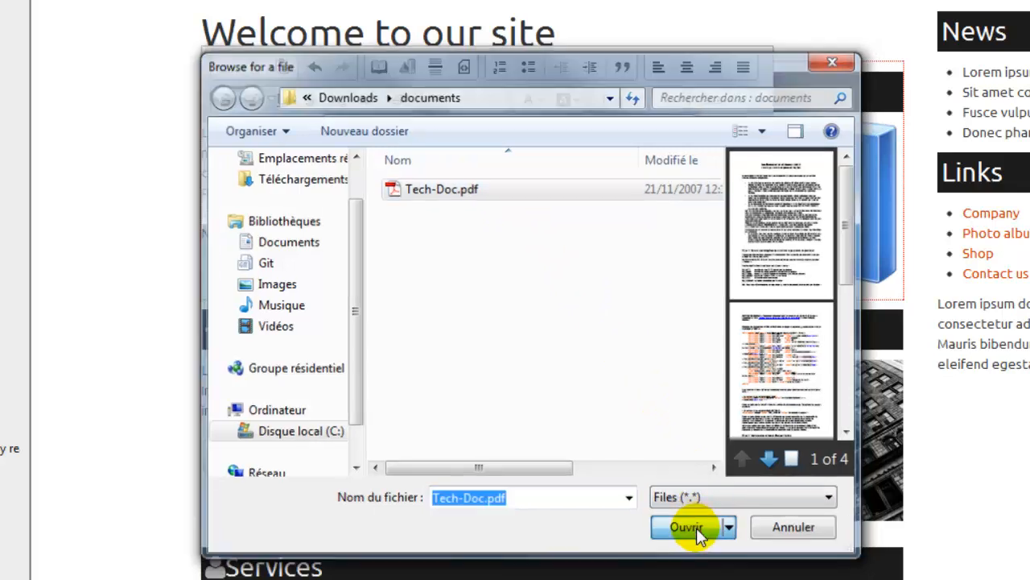
click(686, 527)
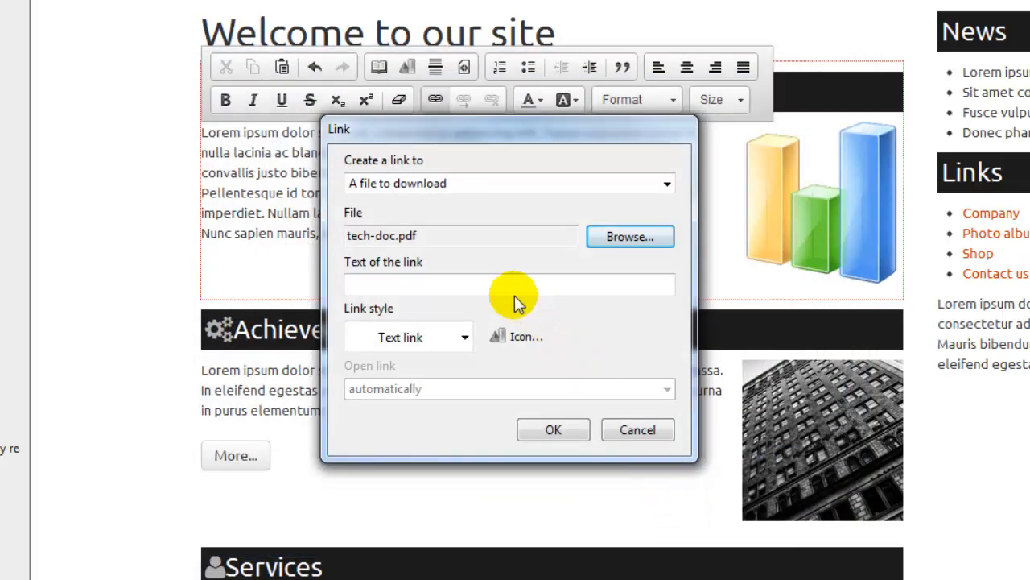
Set the link text to 'Download our documentation' and insert the link into the paragraph
click(509, 284)
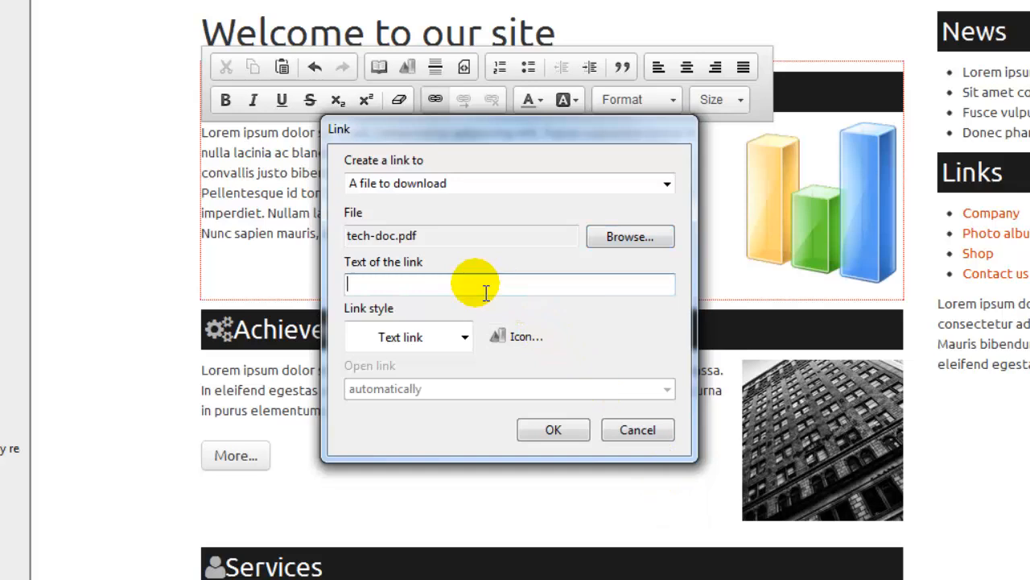
text(Download our docu)
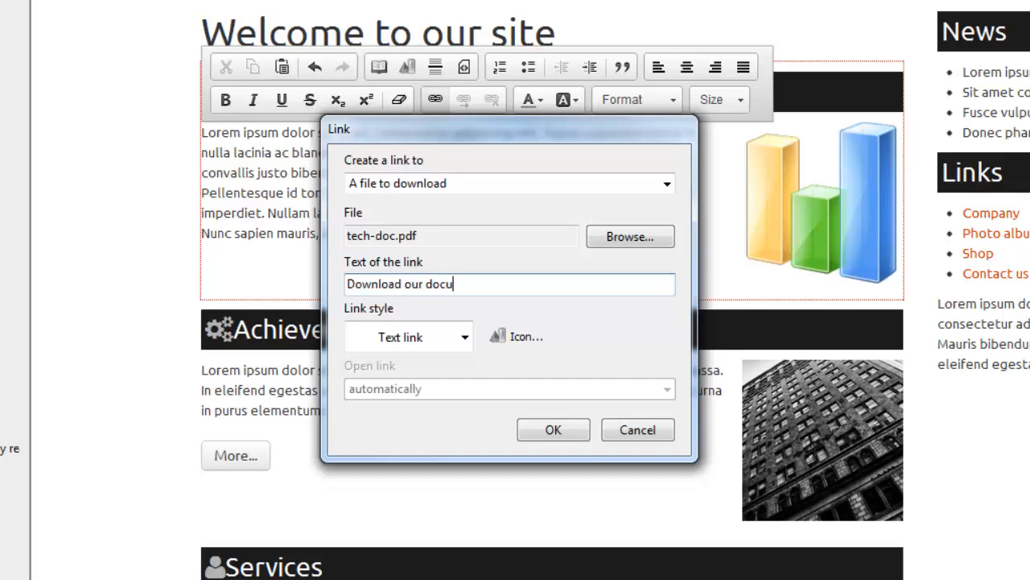
text(mentation)
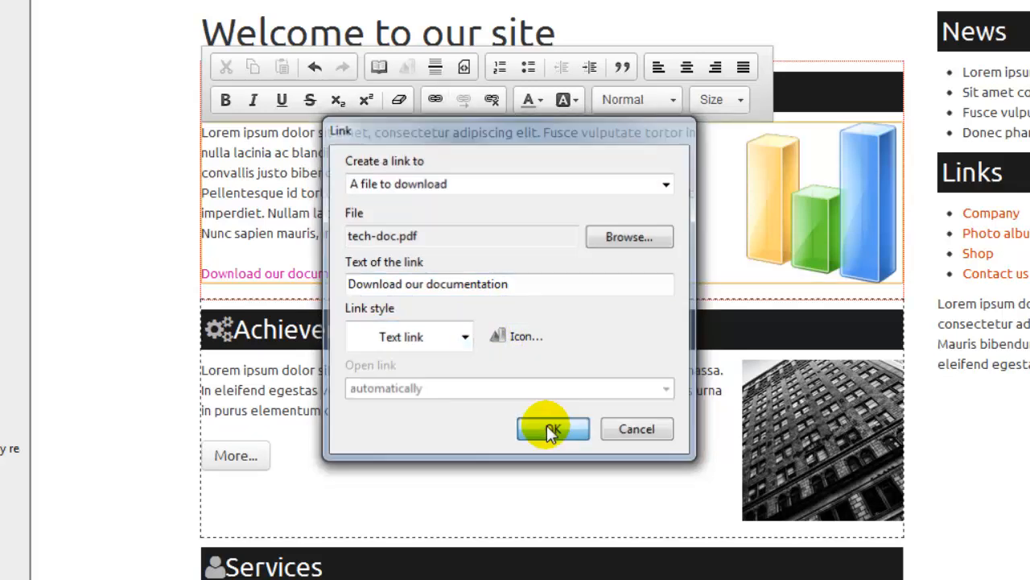
click(553, 428)
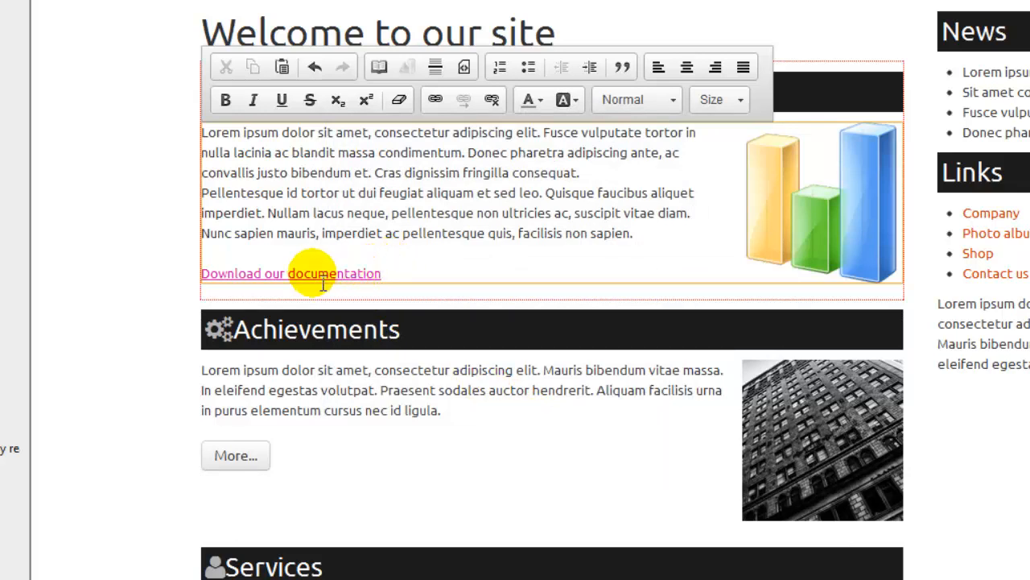
Style the download link as an orange button with the book icon and confirm
click(435, 100)
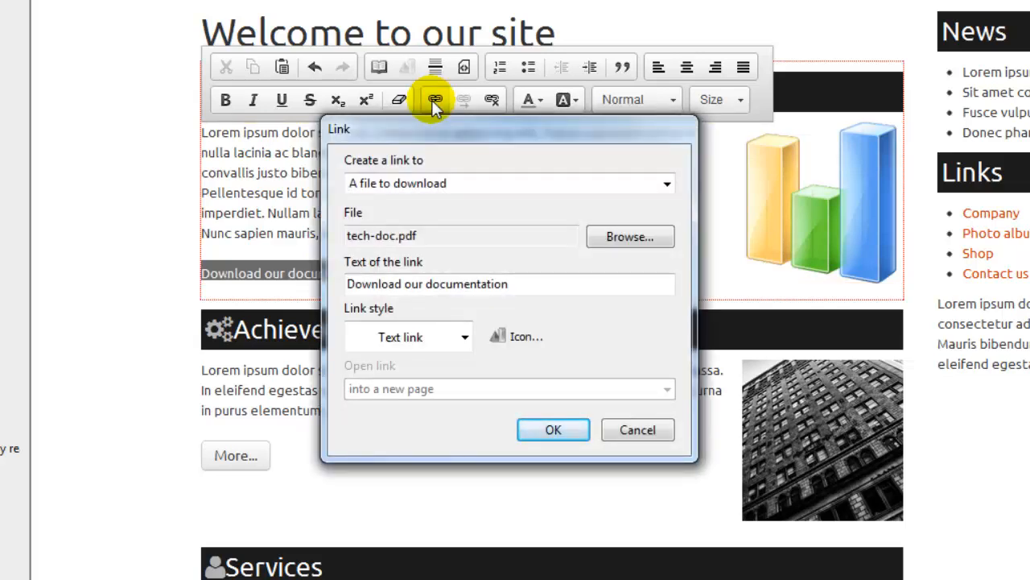
mouse_move(460, 336)
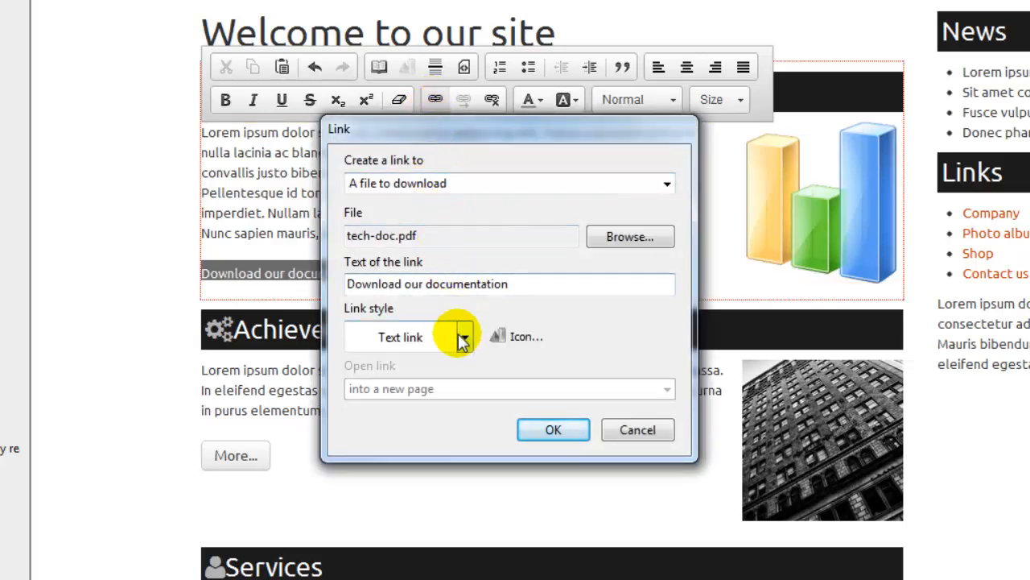
click(463, 337)
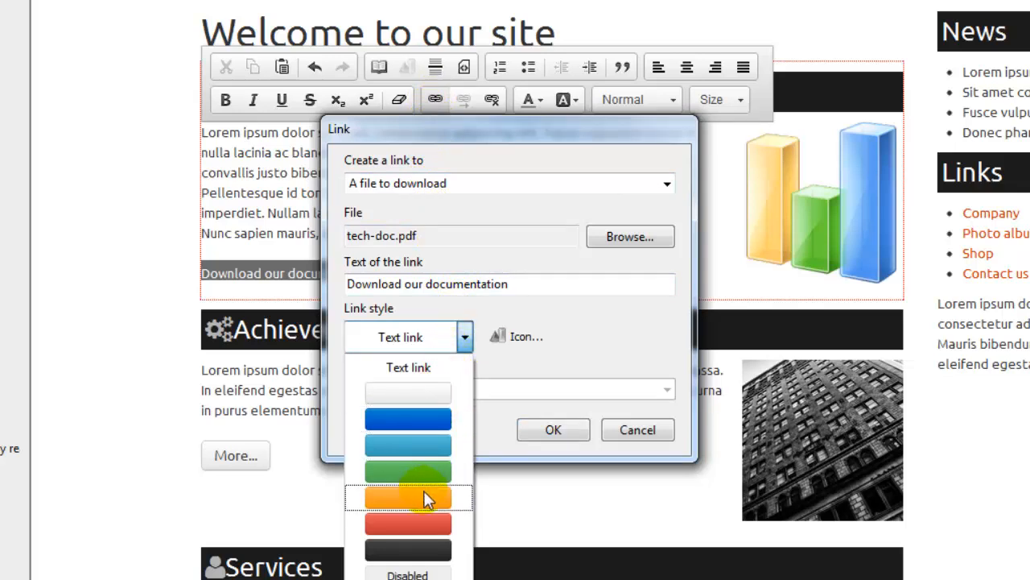
click(409, 497)
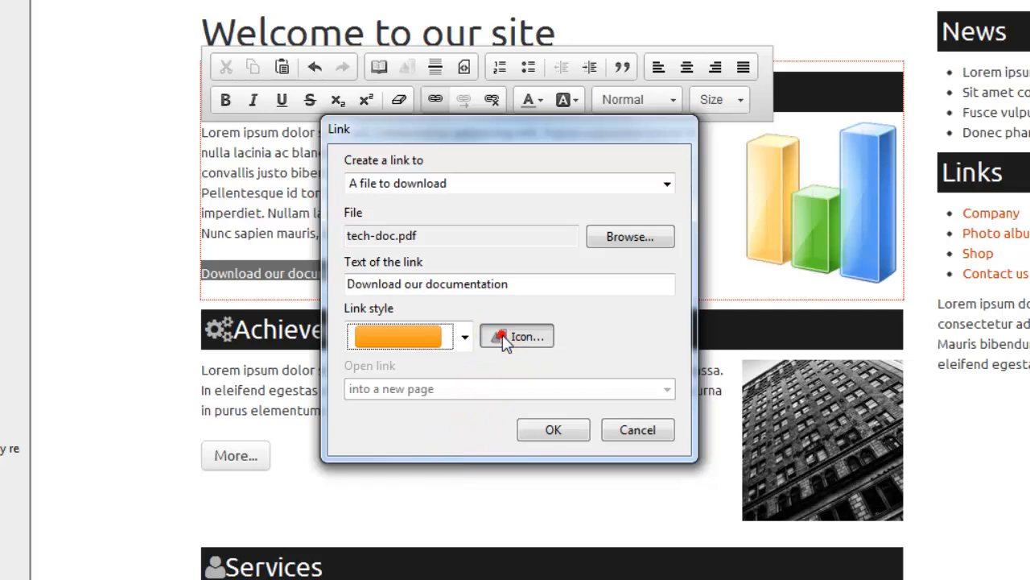
click(515, 337)
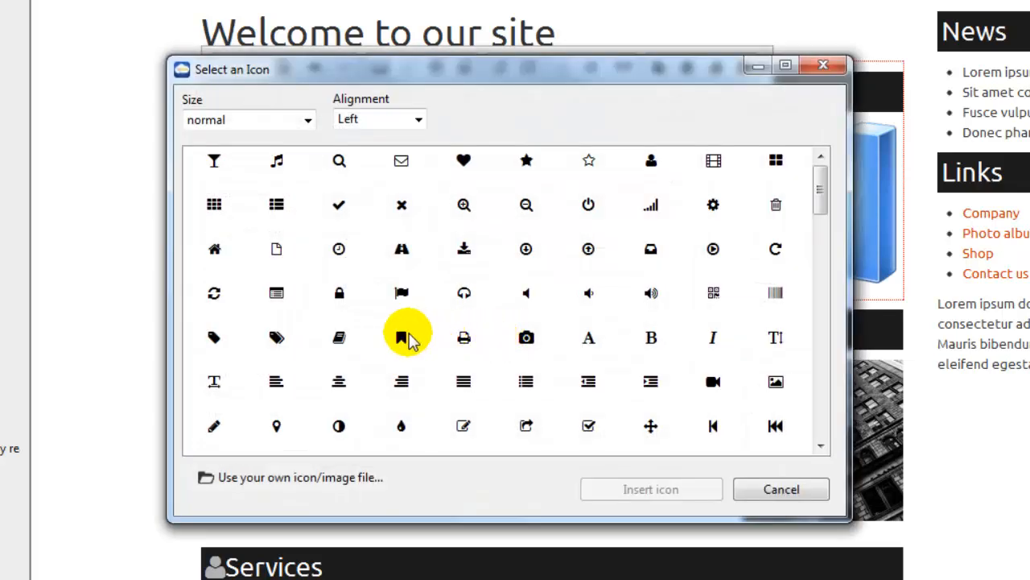
click(338, 338)
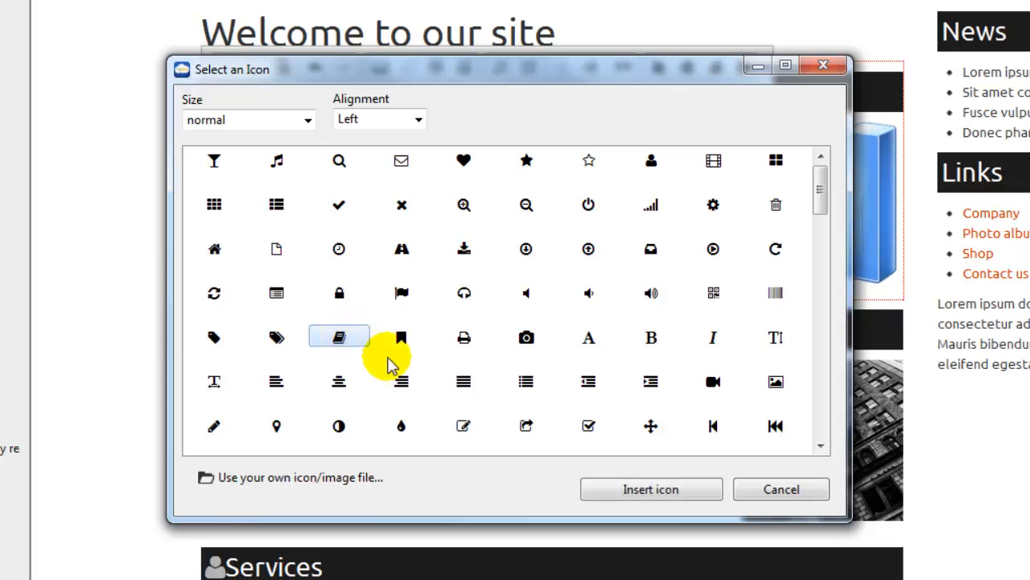
click(651, 490)
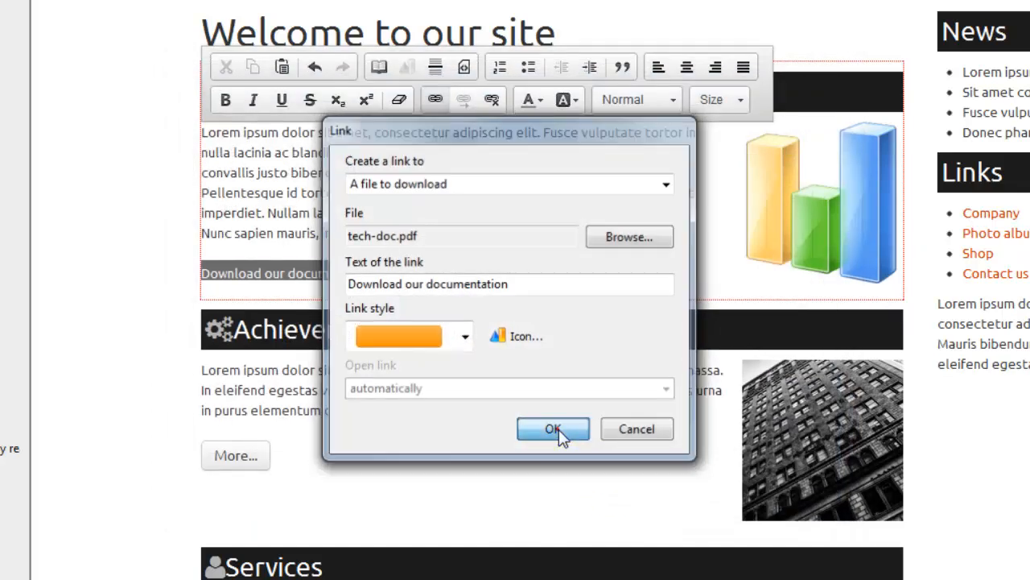
click(554, 428)
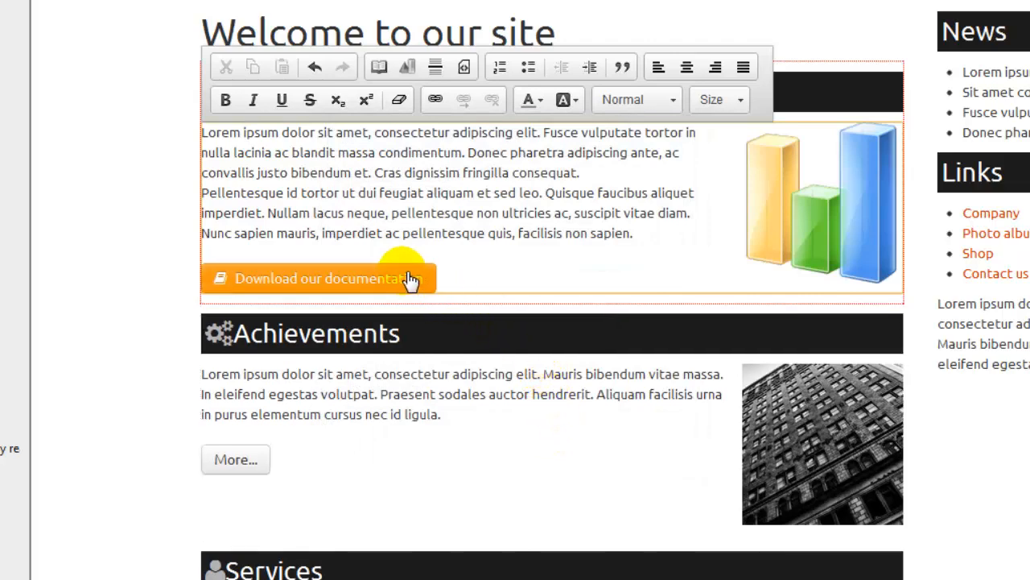
mouse_move(451, 288)
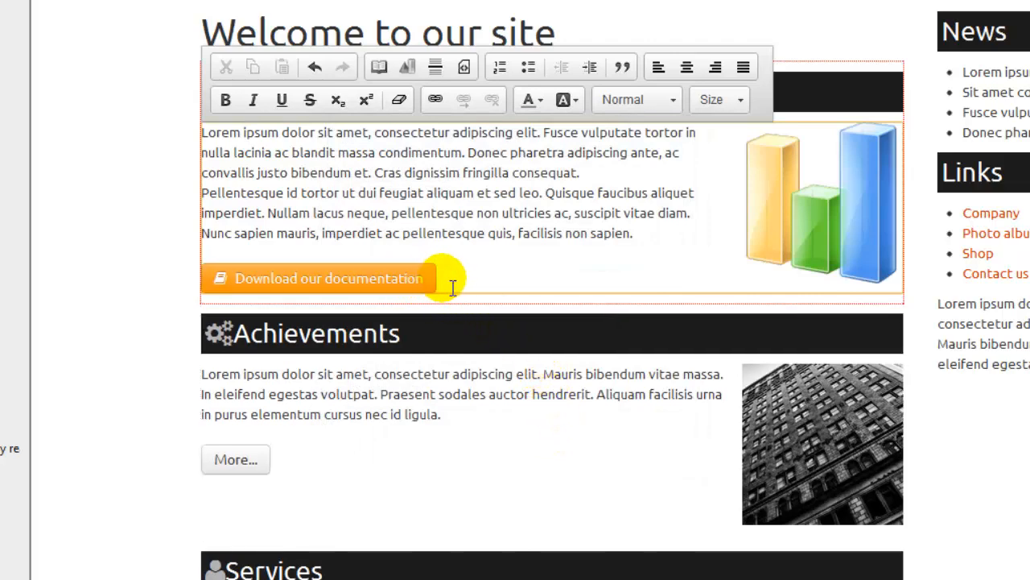
Set the chart picture's click action to a file-download link targeting Tech-Doc.pdf
scroll(down, 3)
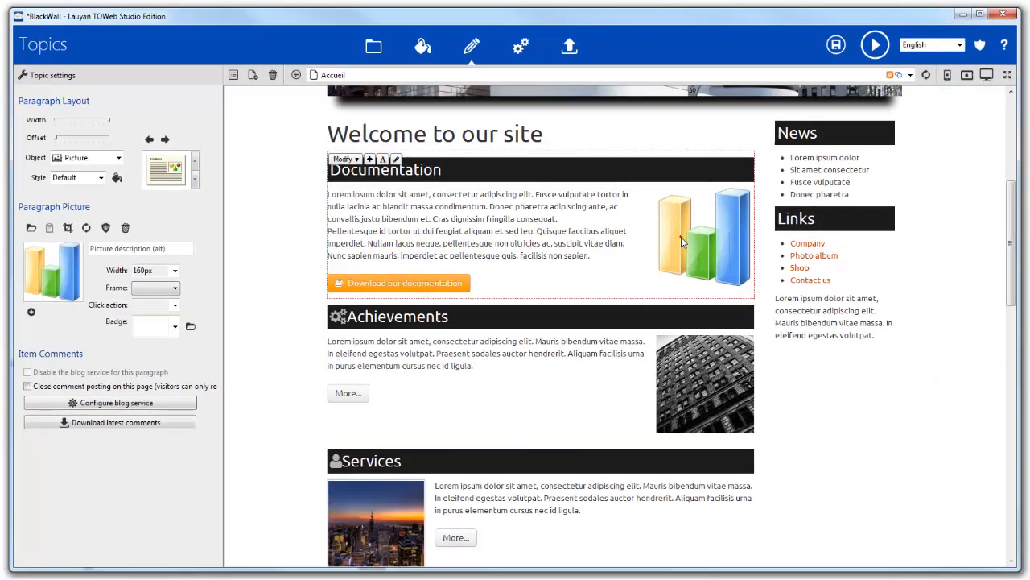
mouse_move(276, 286)
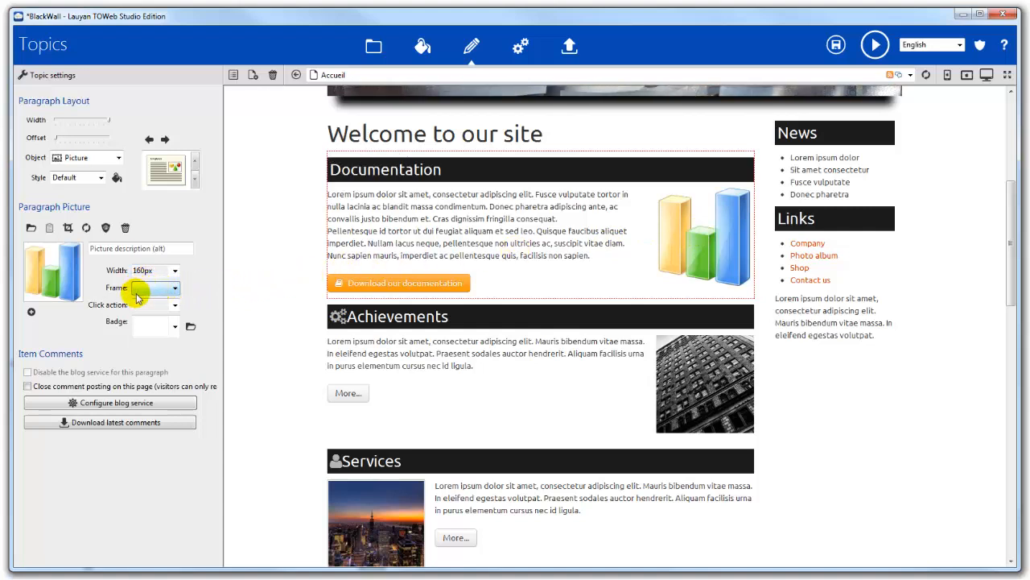
click(153, 325)
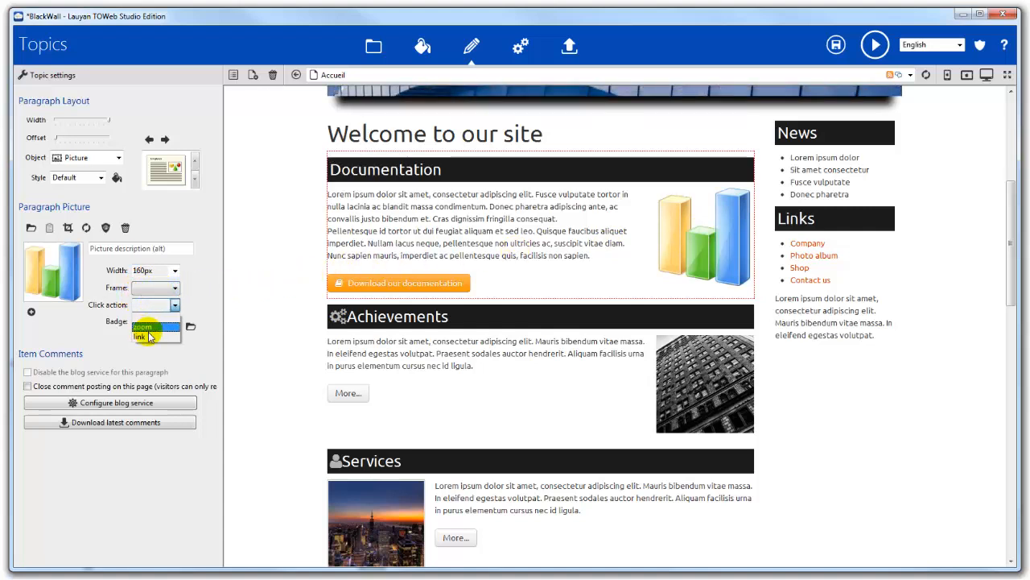
click(148, 332)
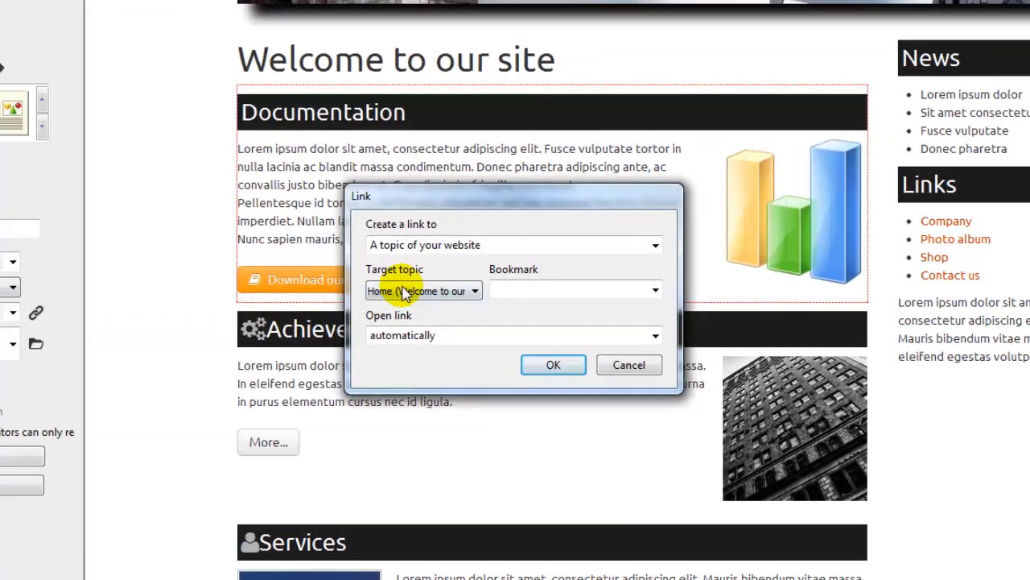
click(515, 245)
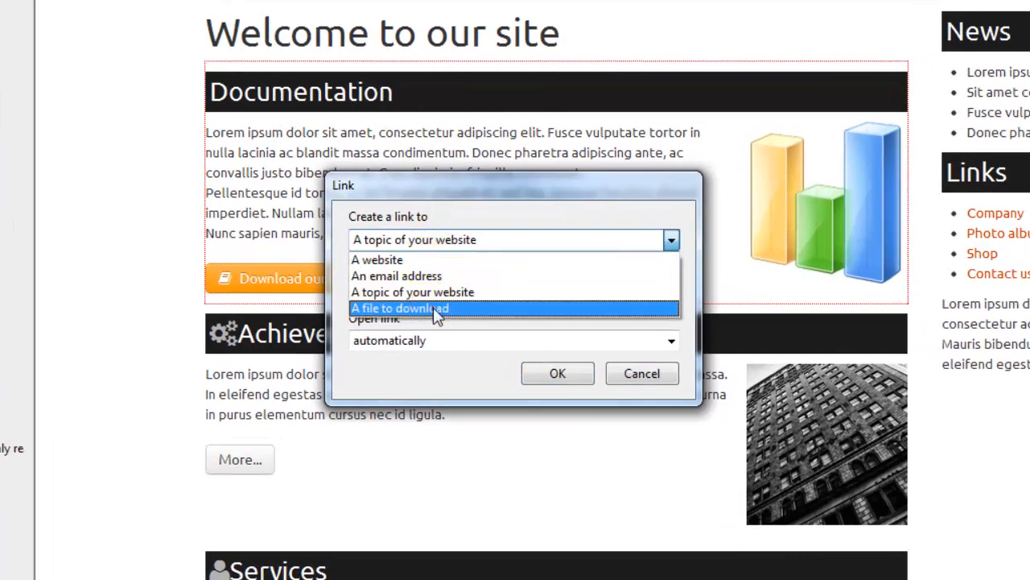
click(399, 307)
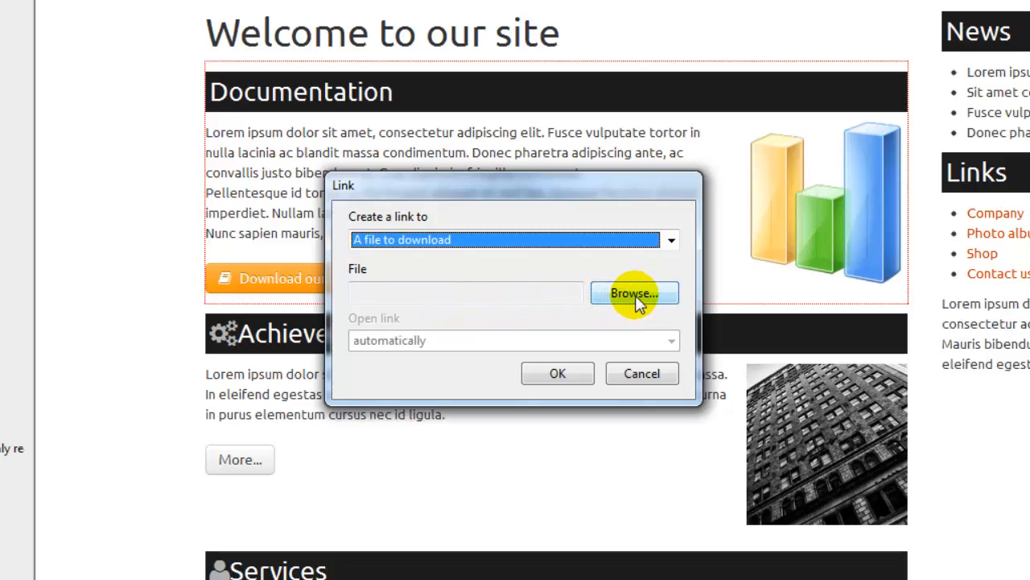
click(635, 294)
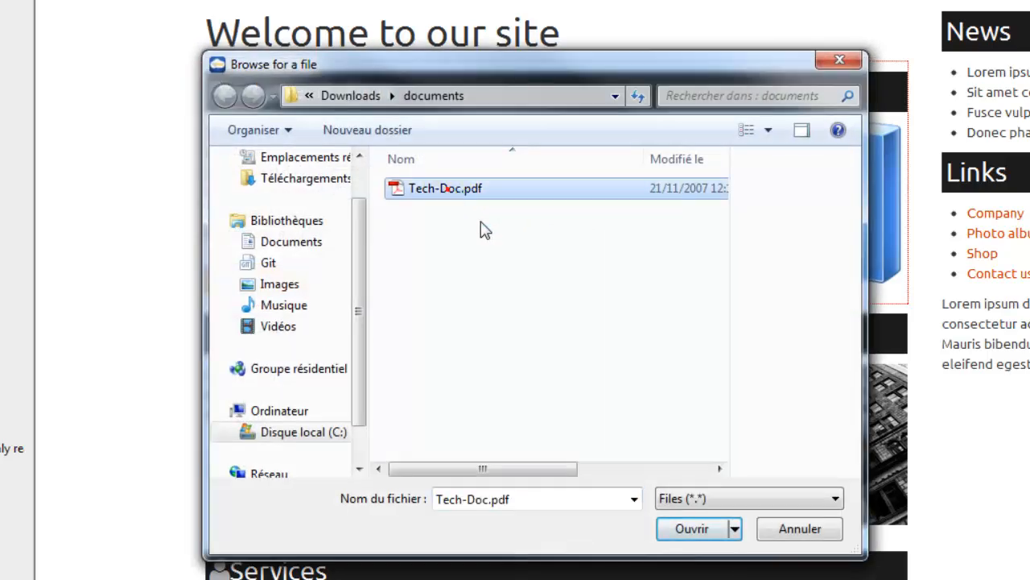
click(691, 528)
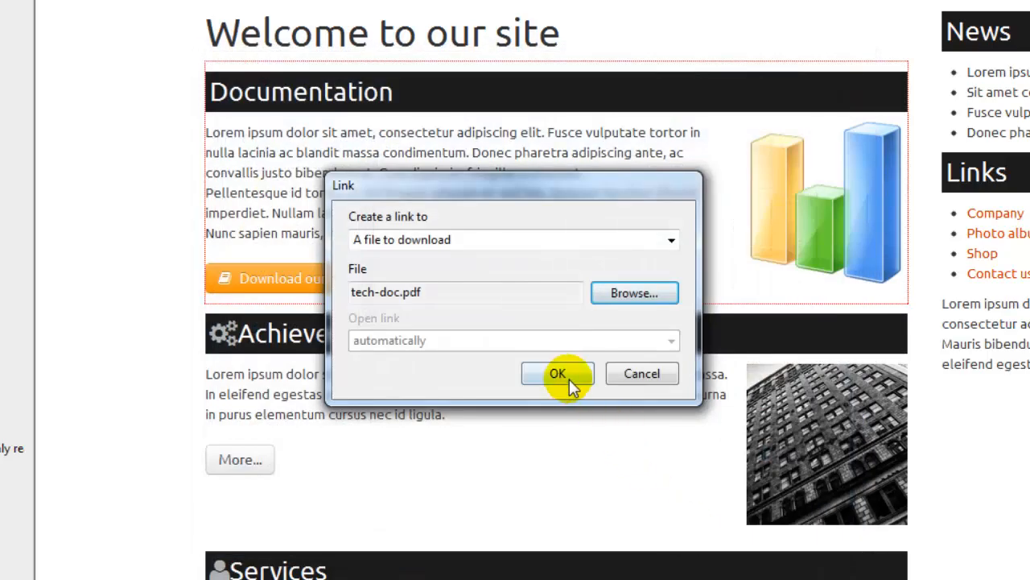
click(557, 373)
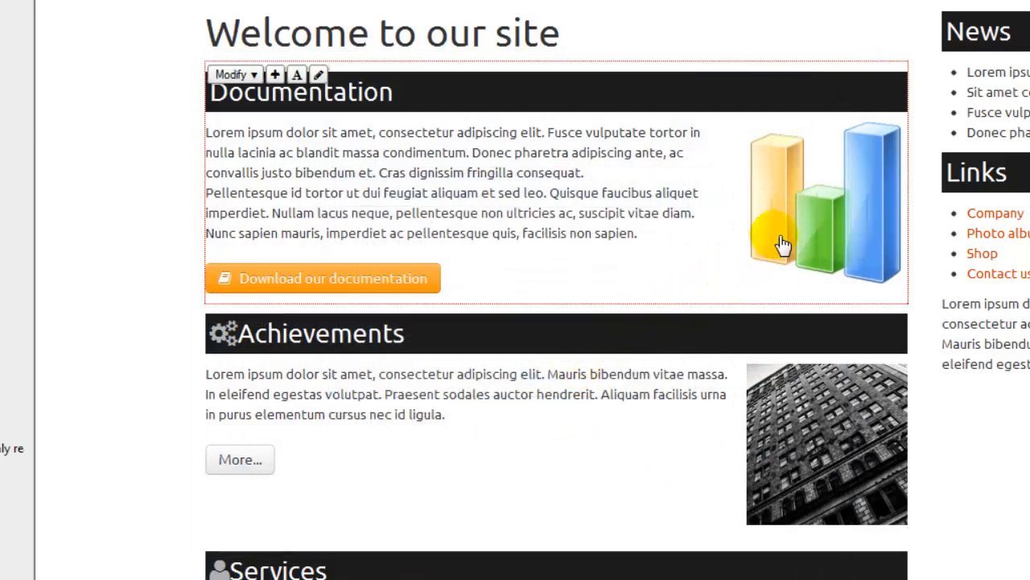